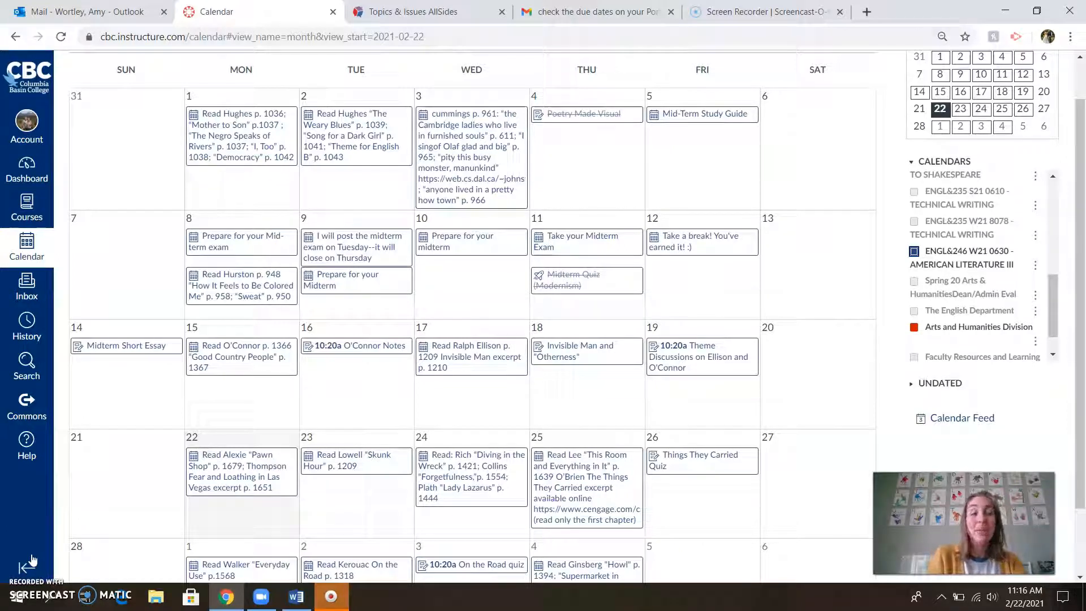
{"action": "mouse_move", "coordinate": [190, 510]}
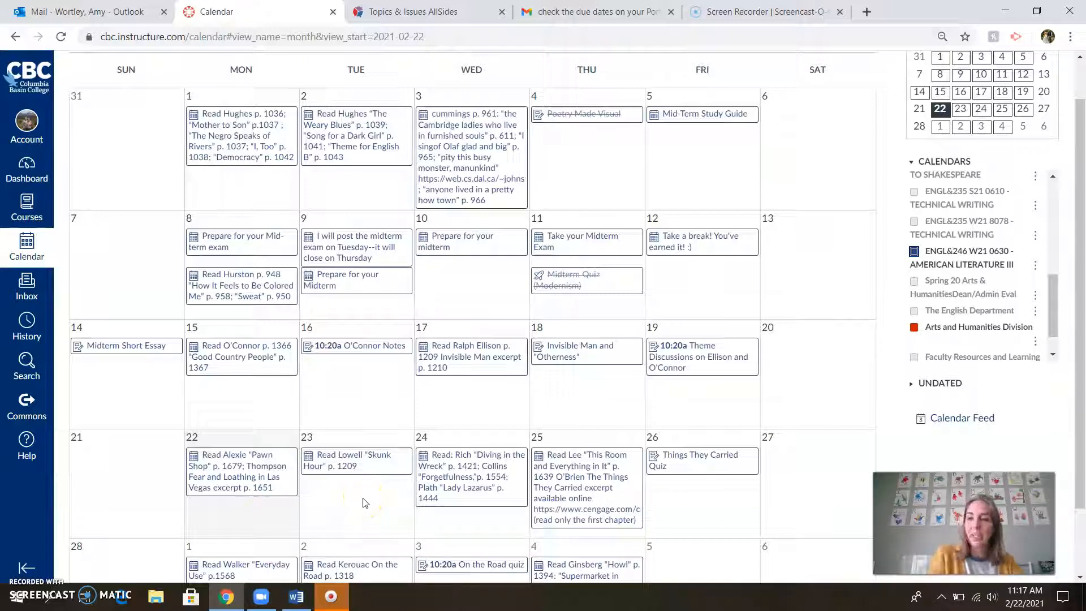
{"action": "mouse_move", "coordinate": [355, 460]}
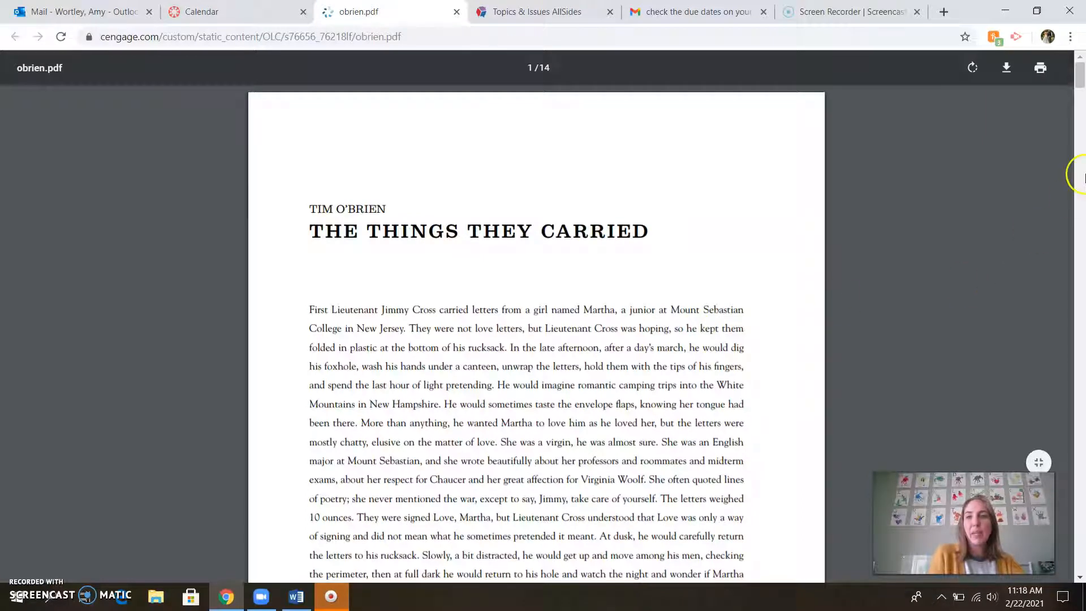
{"action": "scroll", "scroll_direction": "down", "scroll_amount": 3}
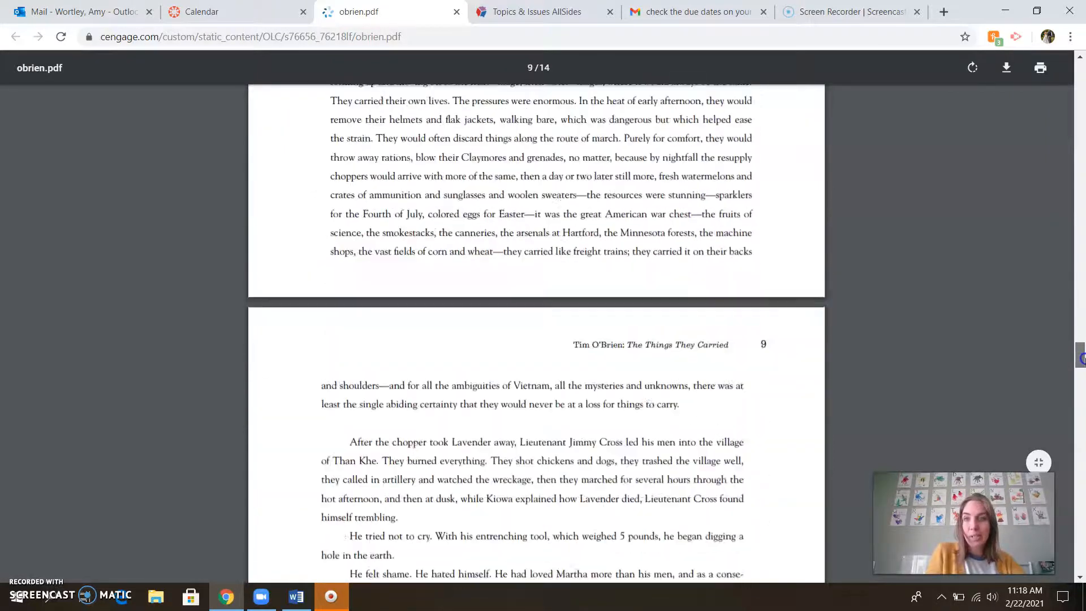
{"action": "scroll", "scroll_direction": "up", "scroll_amount": 3}
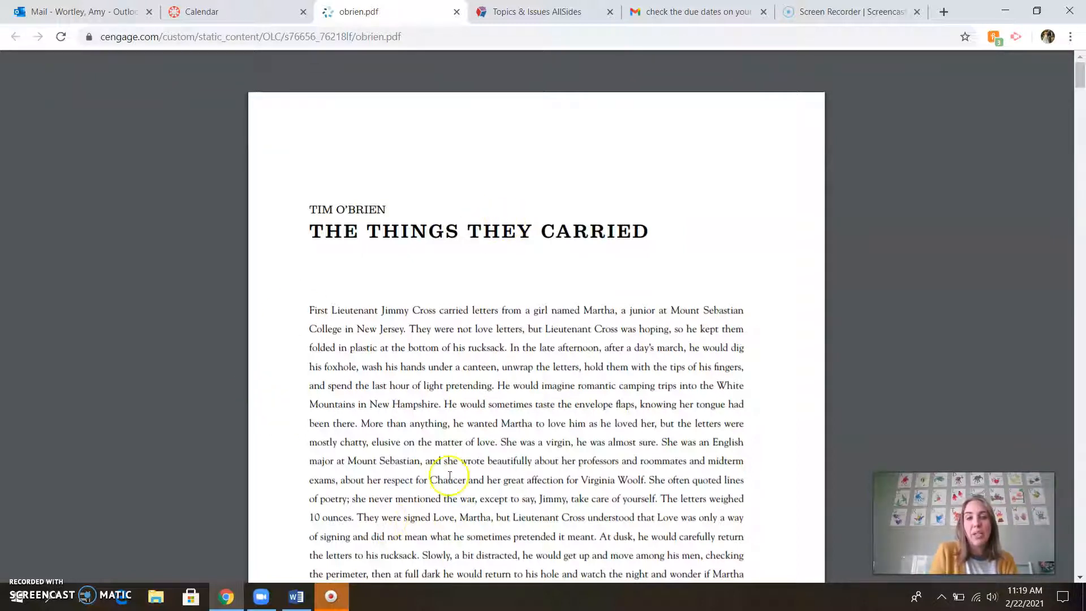